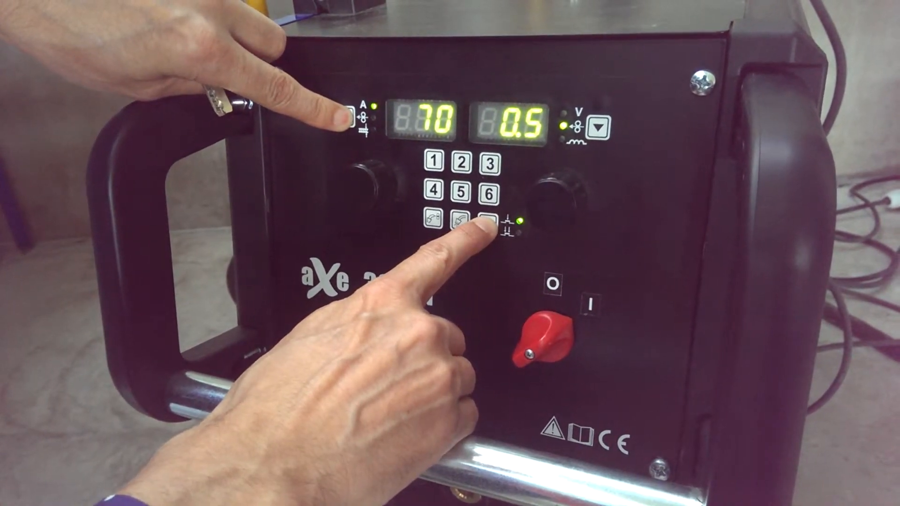
Step: Reset the welding machine to factory defaults so the voltage display reads 20.0
{"action": "left_click", "coordinate": [494, 228]}
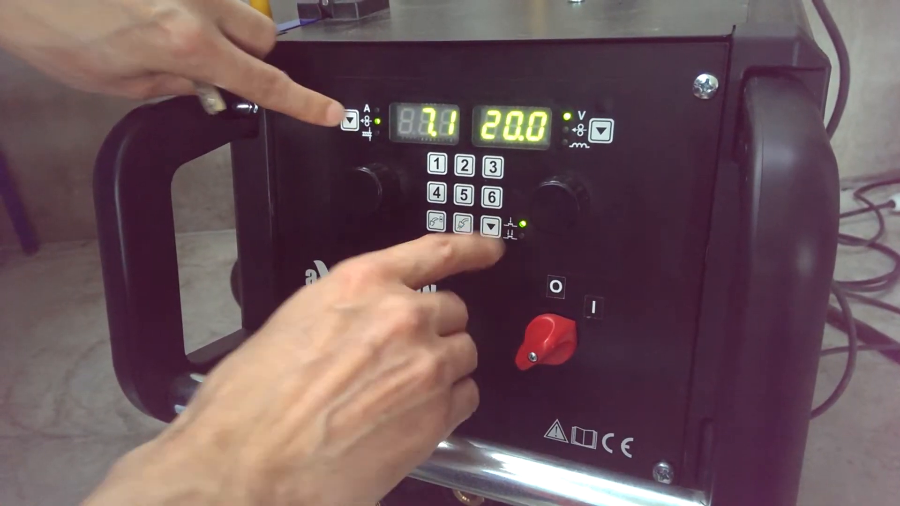